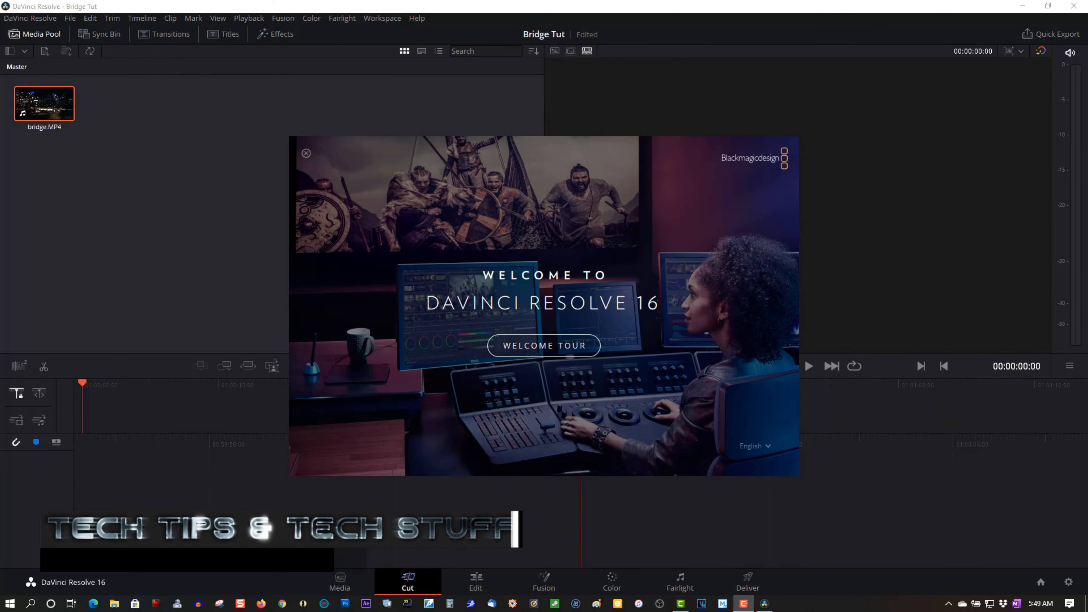
Step: Dismiss the Welcome to DaVinci Resolve 16 splash screen
click(305, 154)
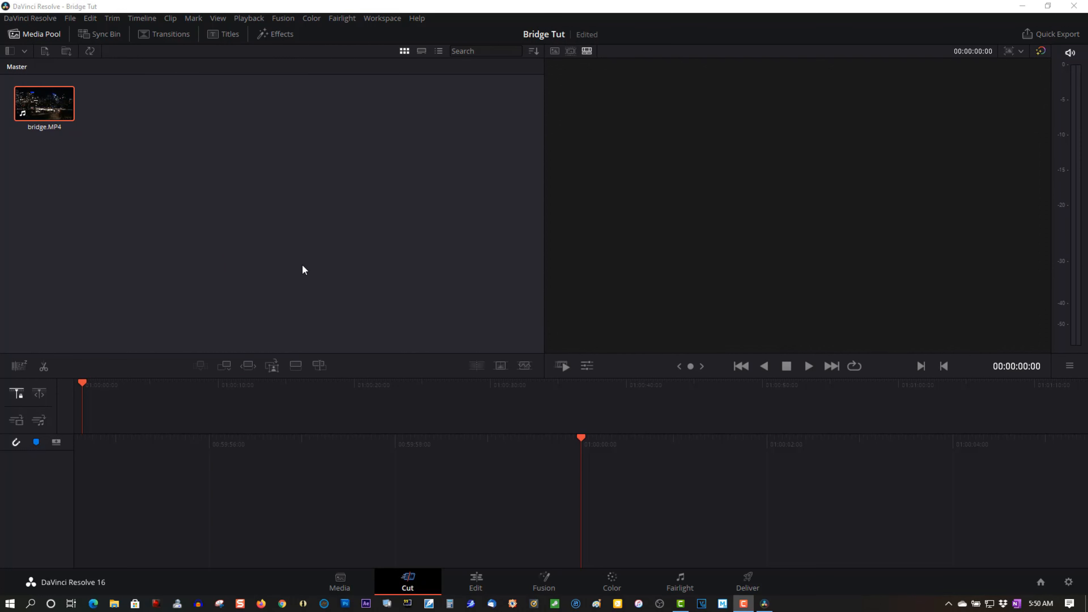
mouse_move(56, 123)
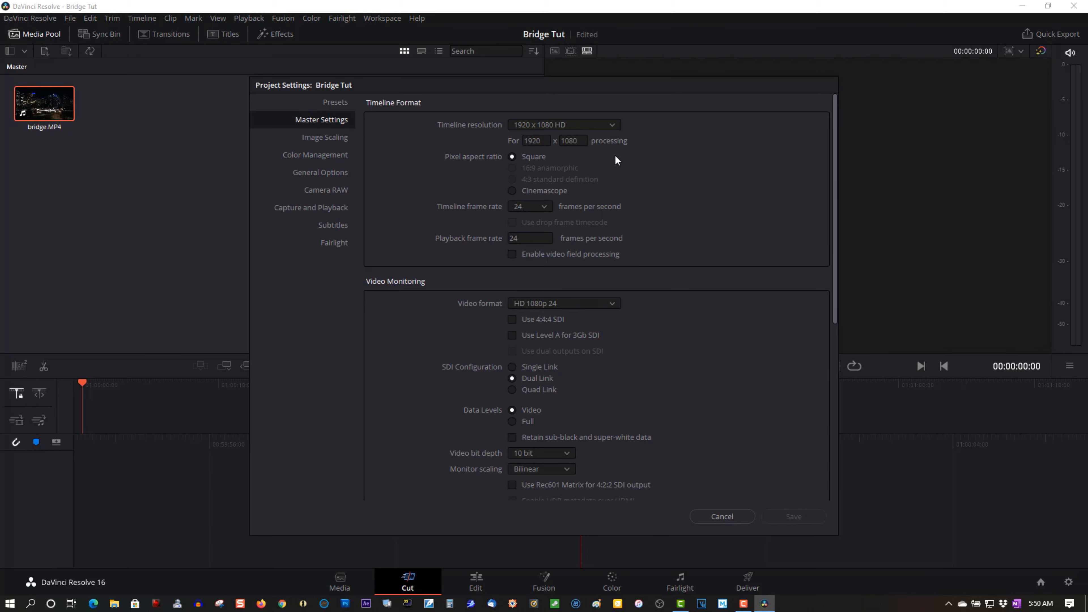
Step: Choose 3840 x 2160 Ultra HD timeline resolution at 29.97 fps in Master Settings
click(562, 124)
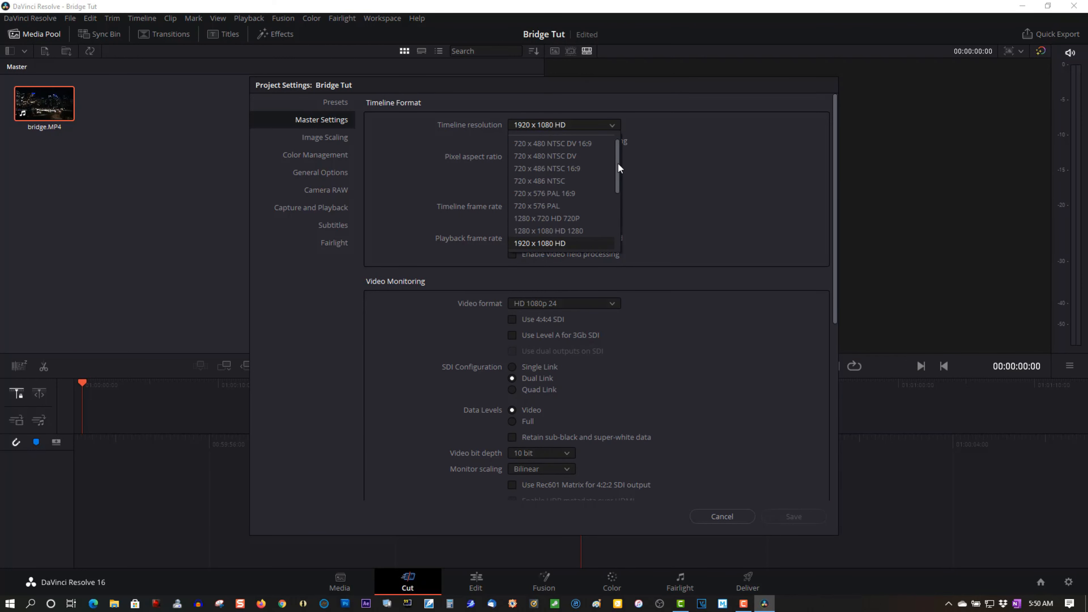
scroll(down, 3)
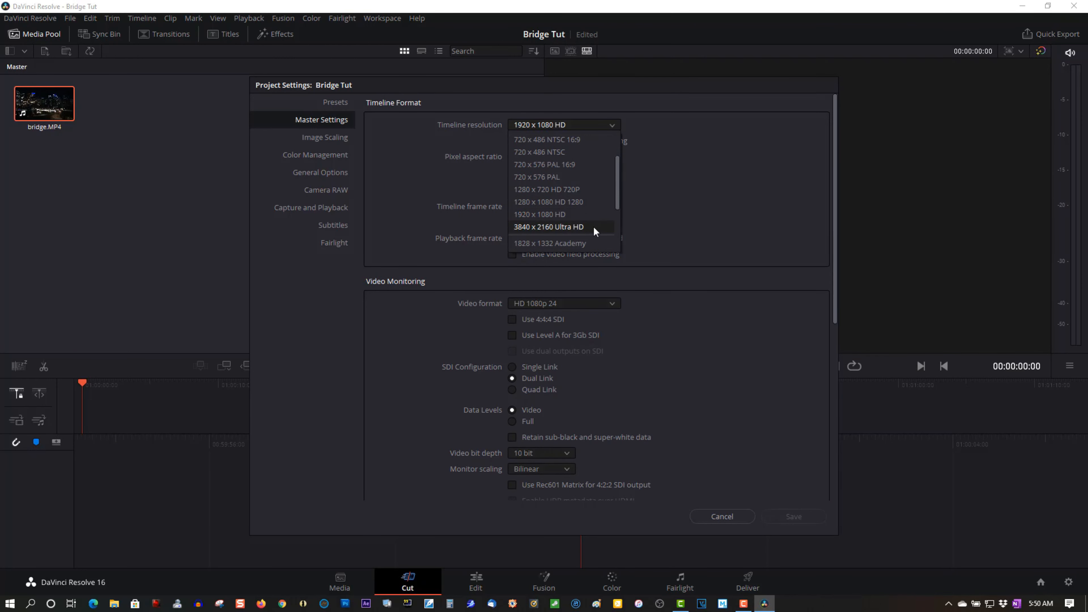
click(548, 227)
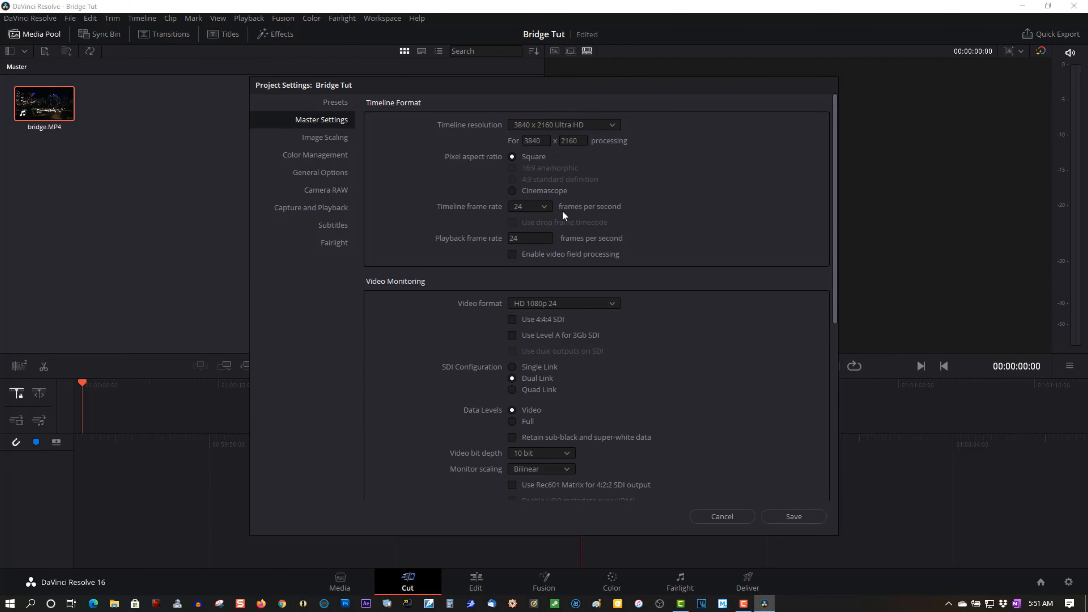
click(529, 207)
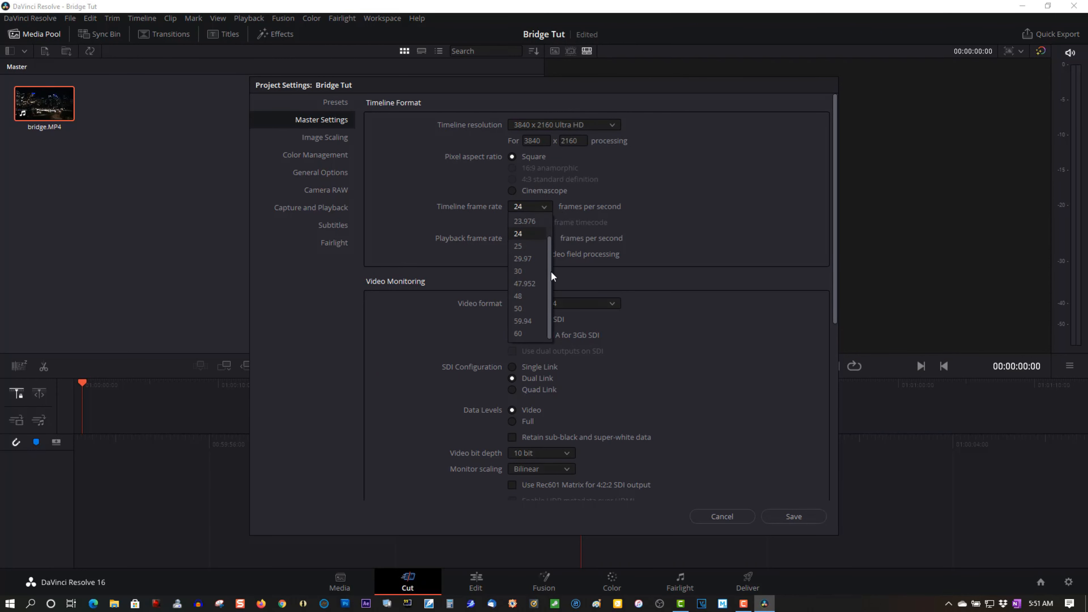
click(523, 258)
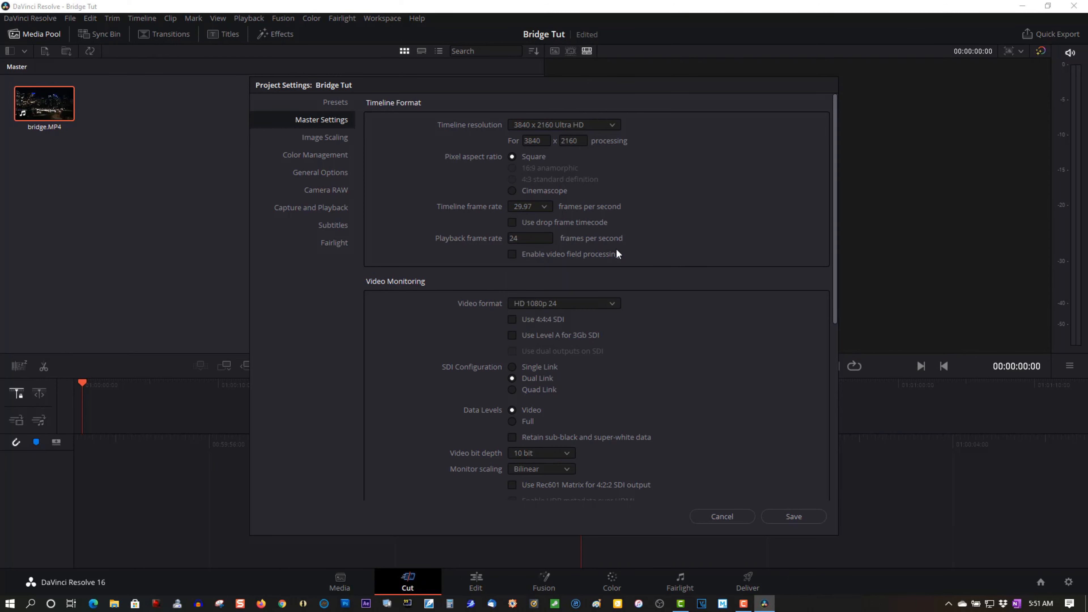
mouse_move(838, 214)
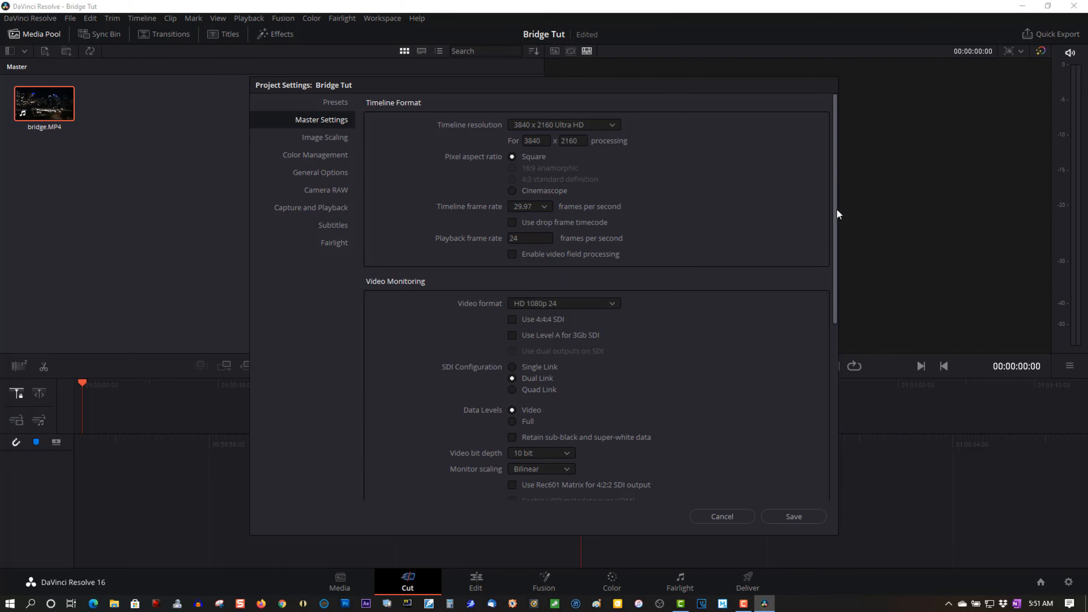
Step: Save the settings and confirm changing the project frame rate
scroll(down, 3)
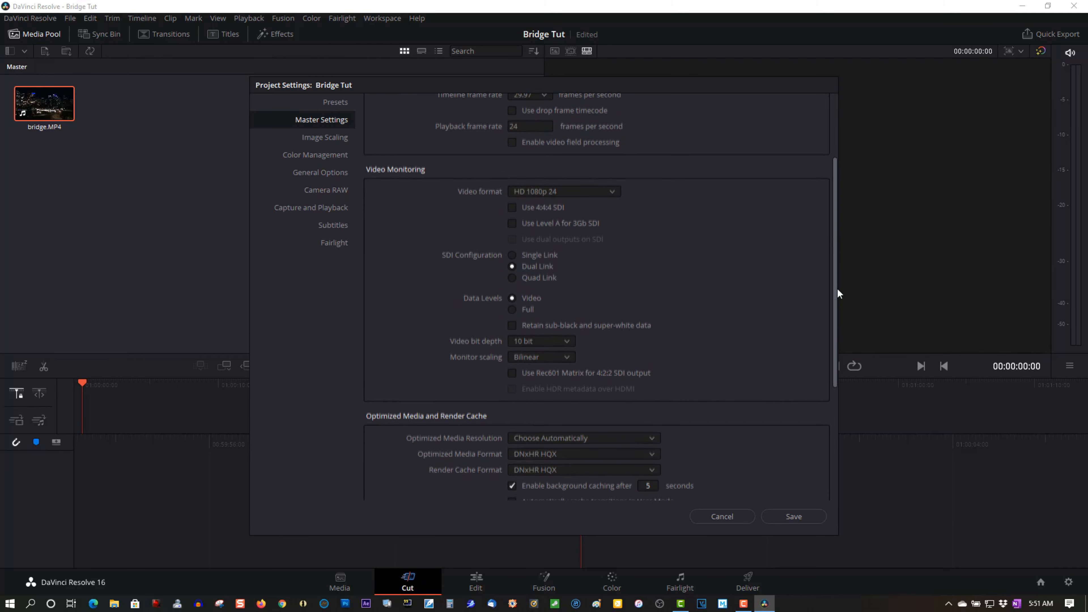
scroll(down, 3)
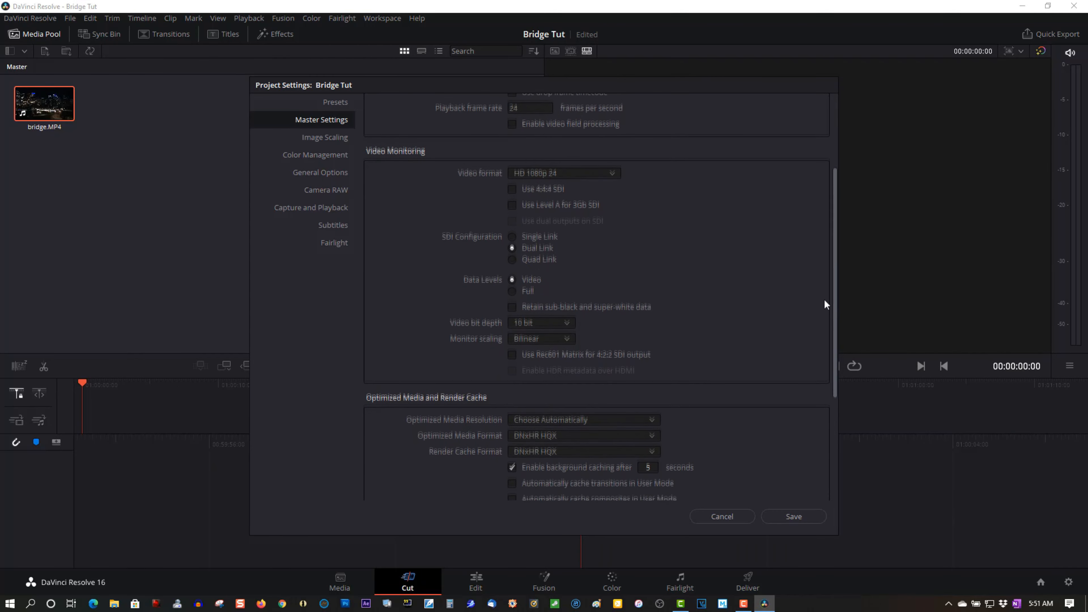
scroll(down, 3)
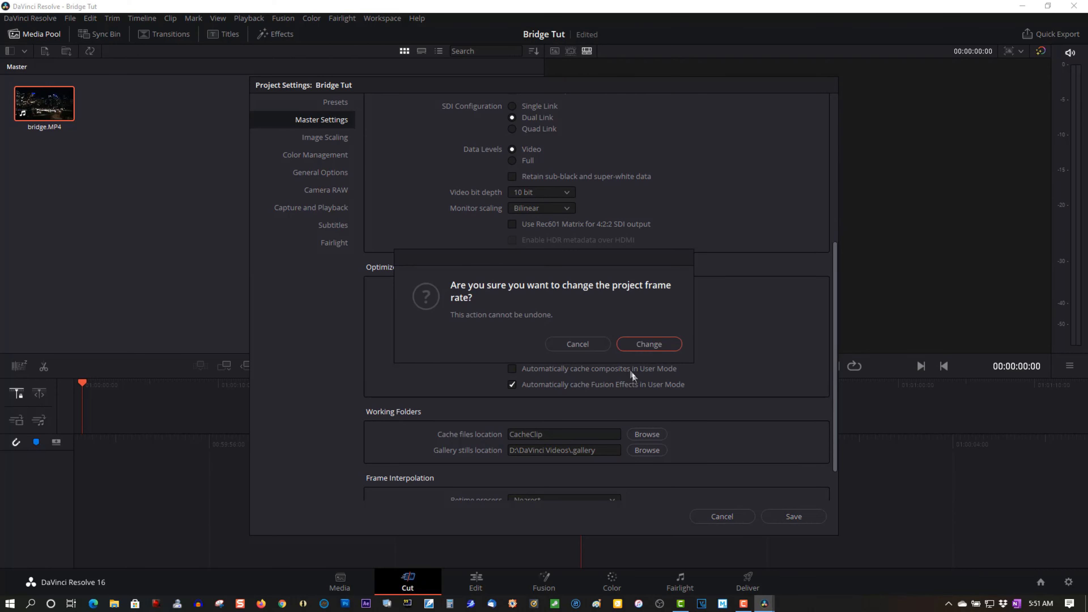
mouse_move(648, 344)
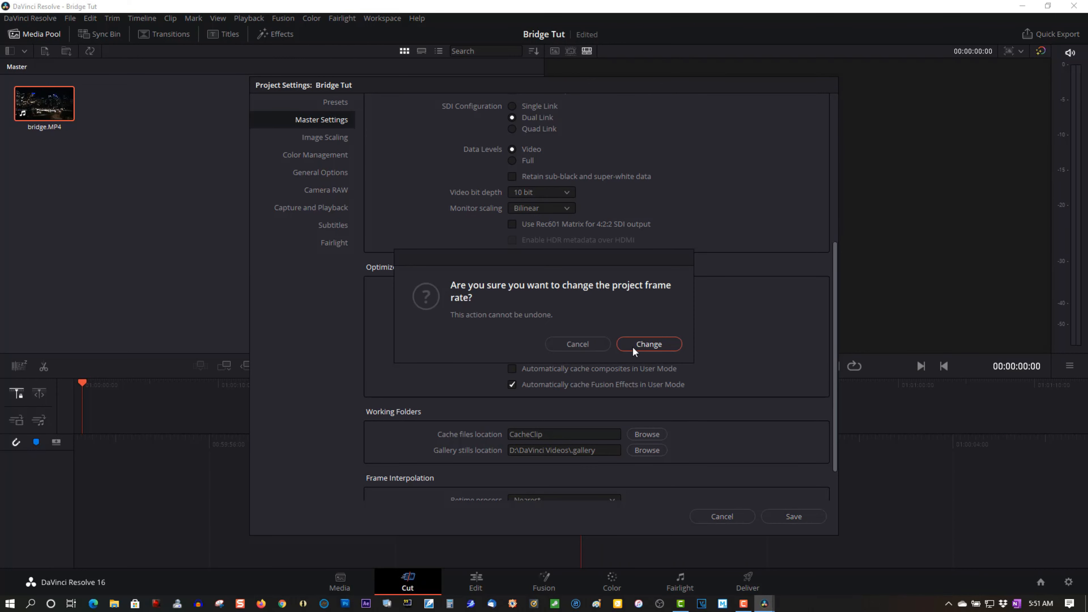
click(649, 344)
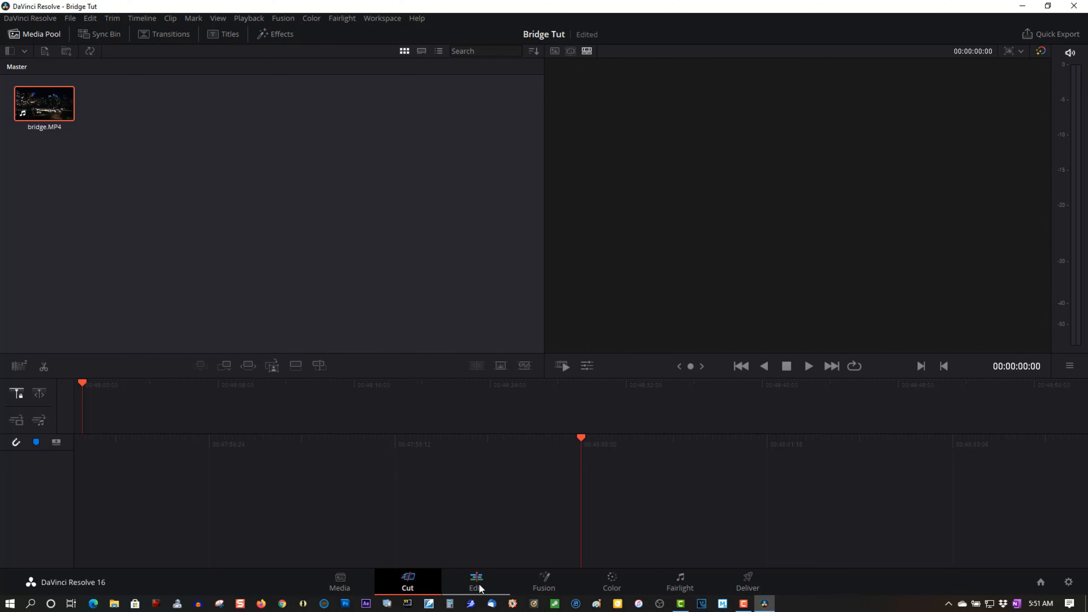
Step: Move to the Edit page and reveal the clip's Stabilization settings in the Inspector
click(475, 581)
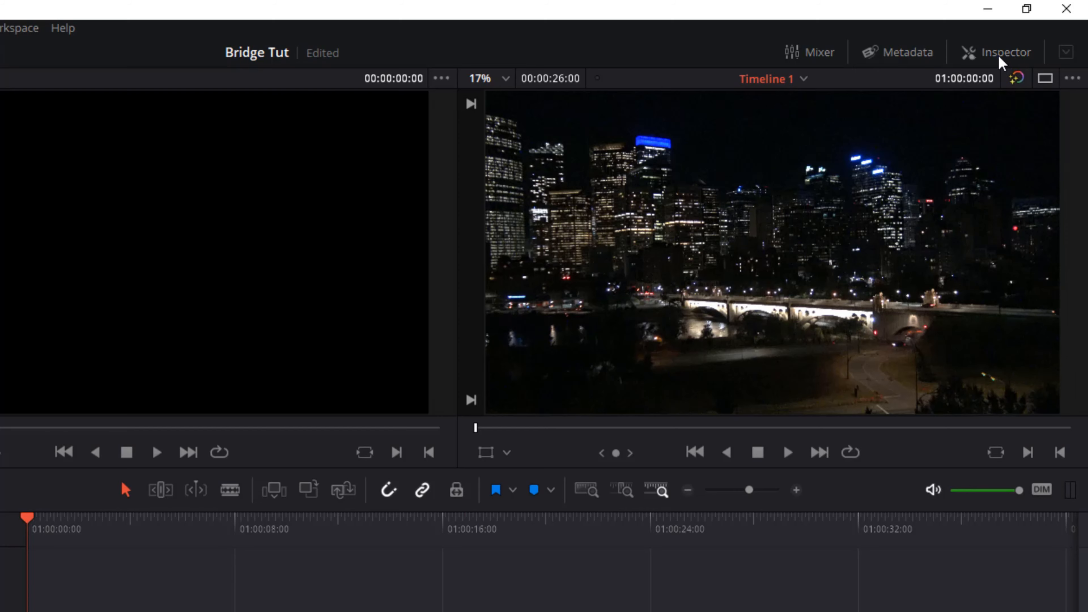
click(995, 52)
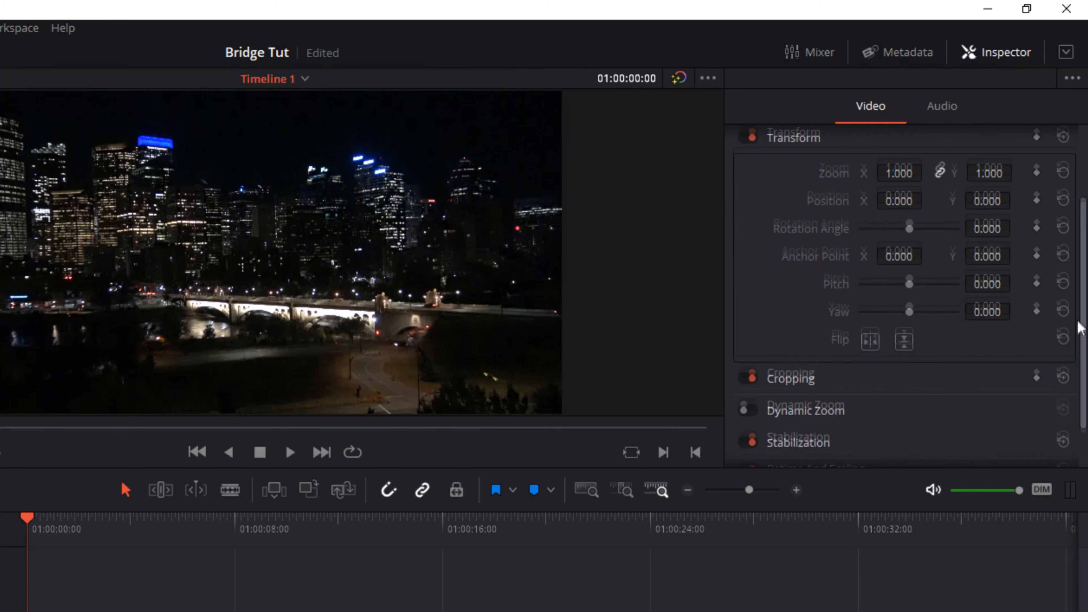
scroll(down, 3)
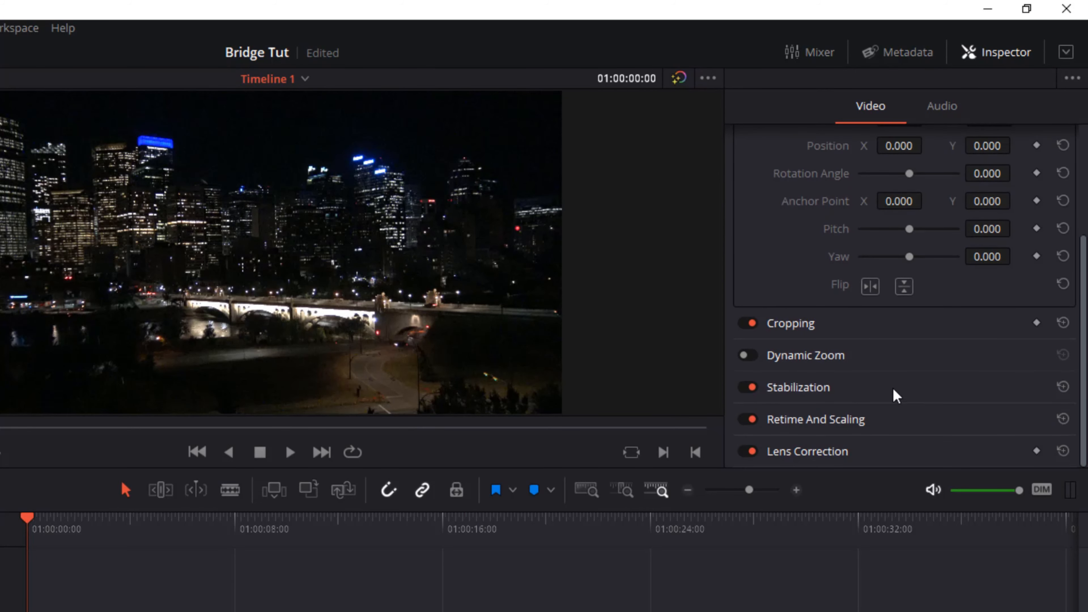
click(797, 387)
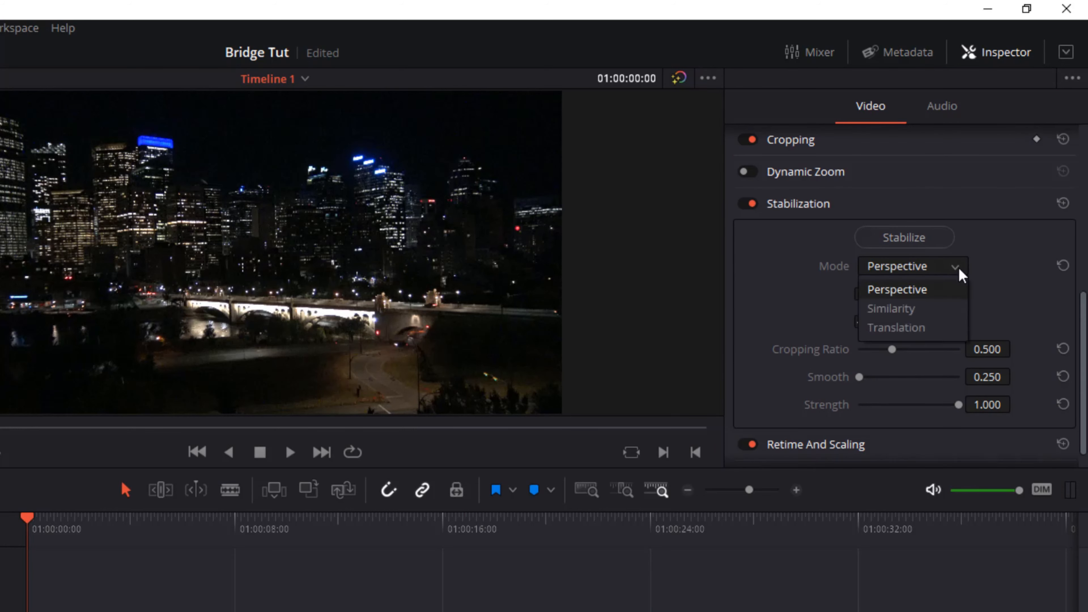
Step: Stabilize bridge.MP4 in Perspective mode with Camera Lock and Zoom, then glance at Workspace and Help menus
click(896, 290)
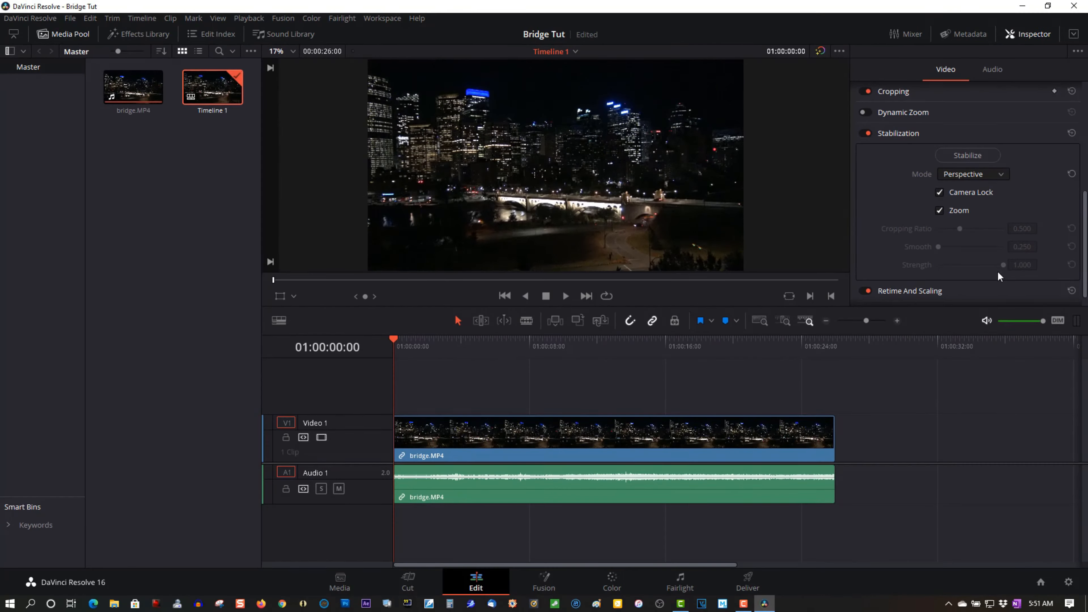
mouse_move(967, 154)
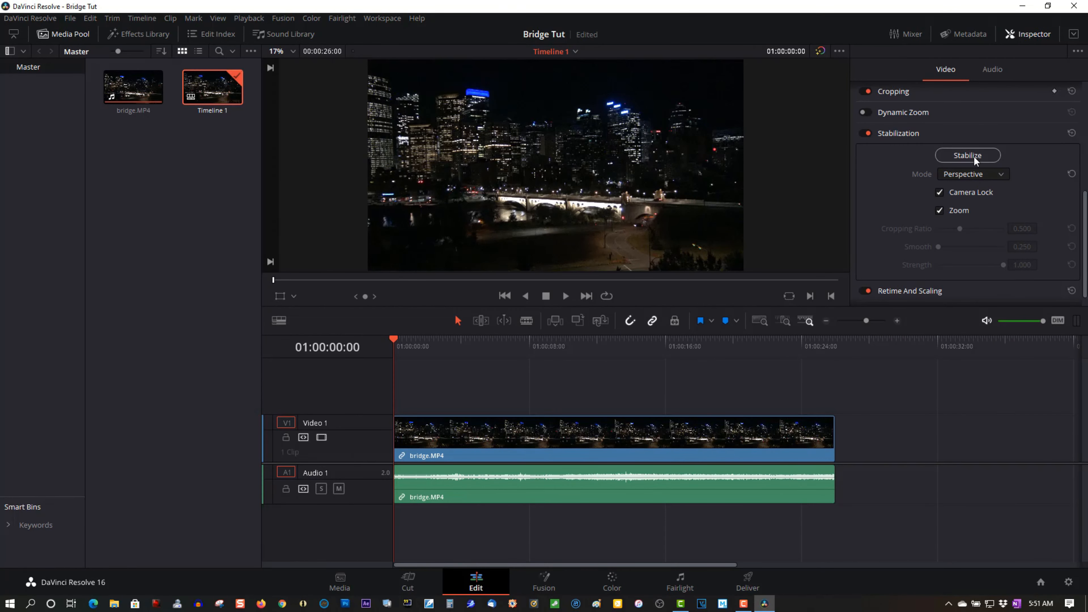
click(967, 156)
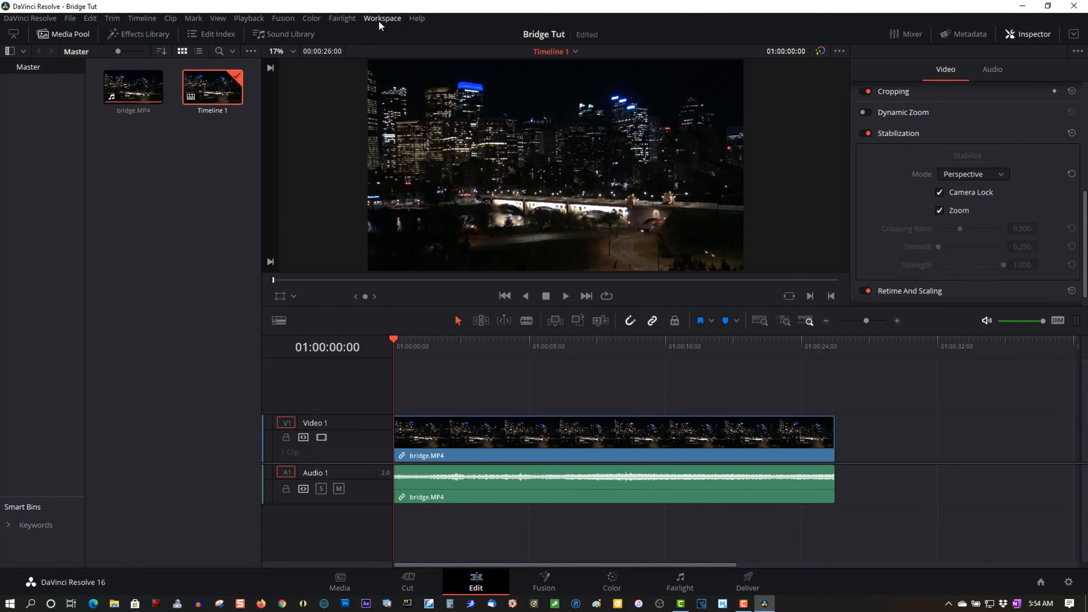
click(381, 18)
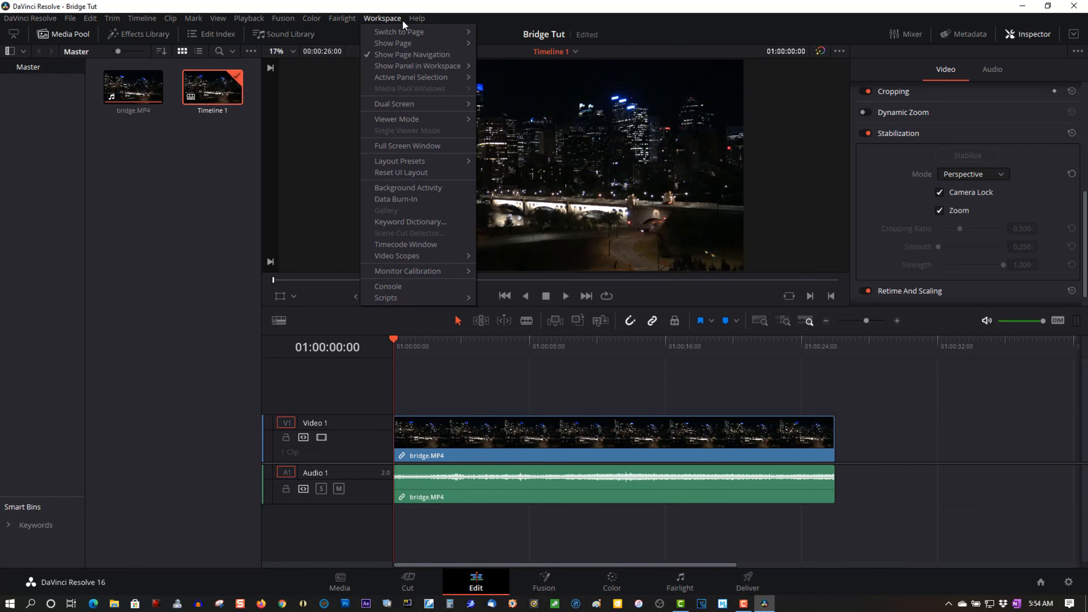
mouse_move(404, 25)
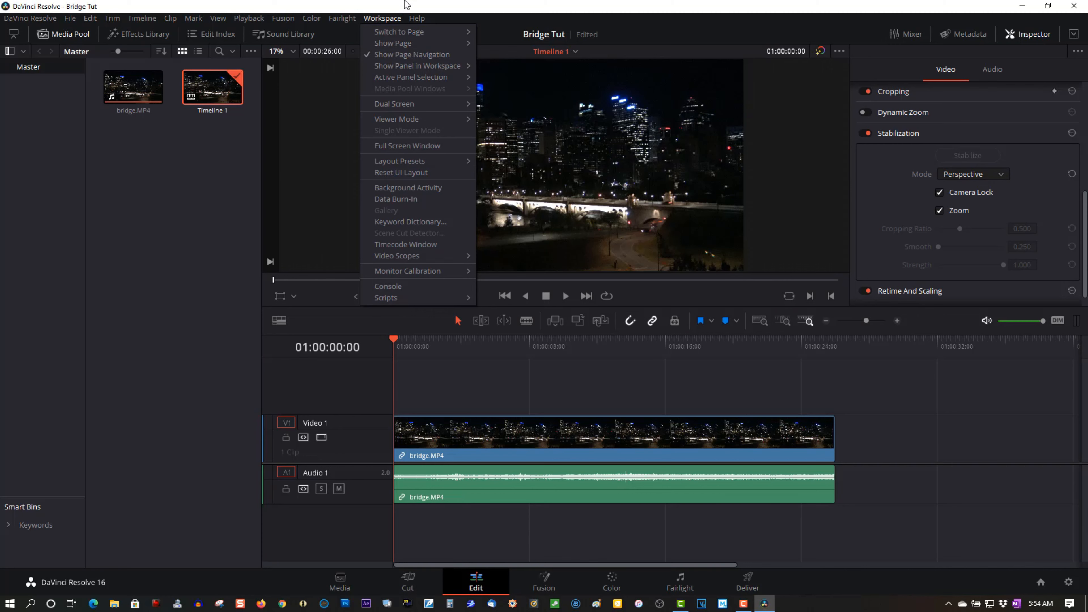
mouse_move(408, 7)
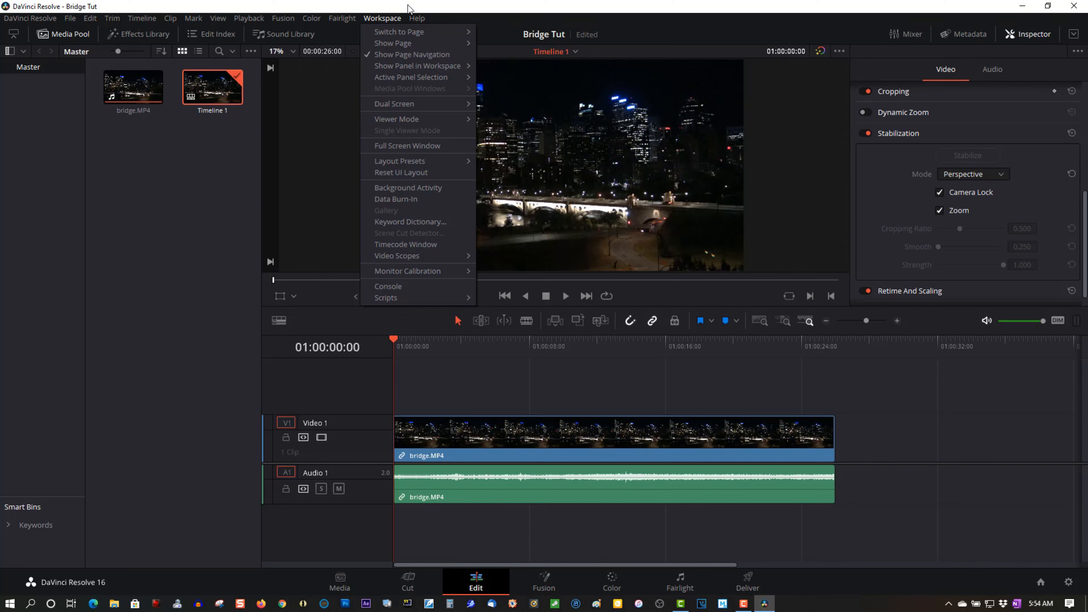
click(417, 18)
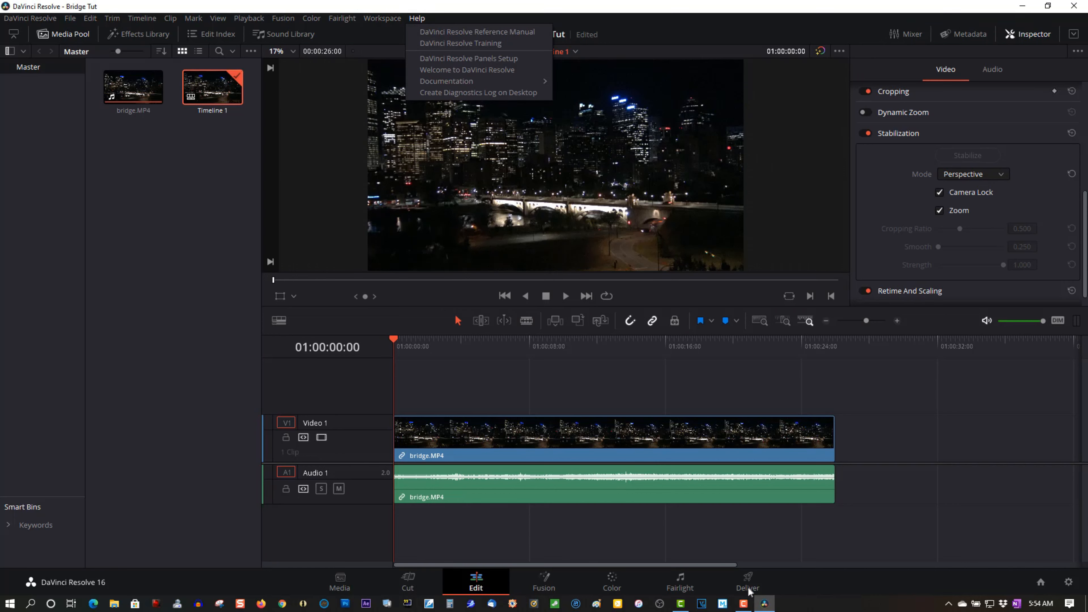
Step: On the Deliver page, name the render output 'Bride Stable Dav'
click(747, 581)
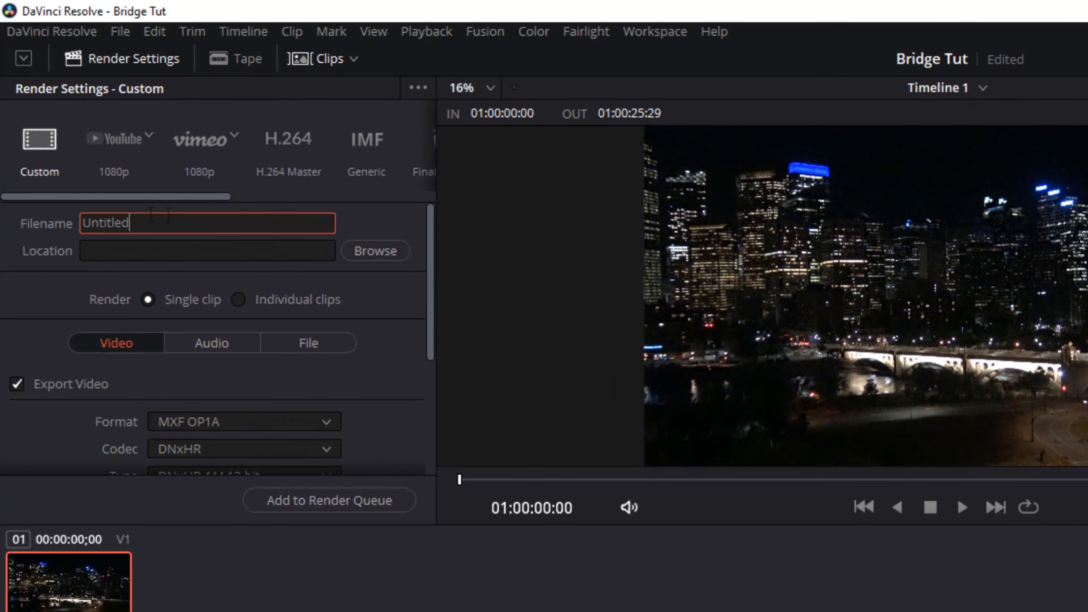
text(B)
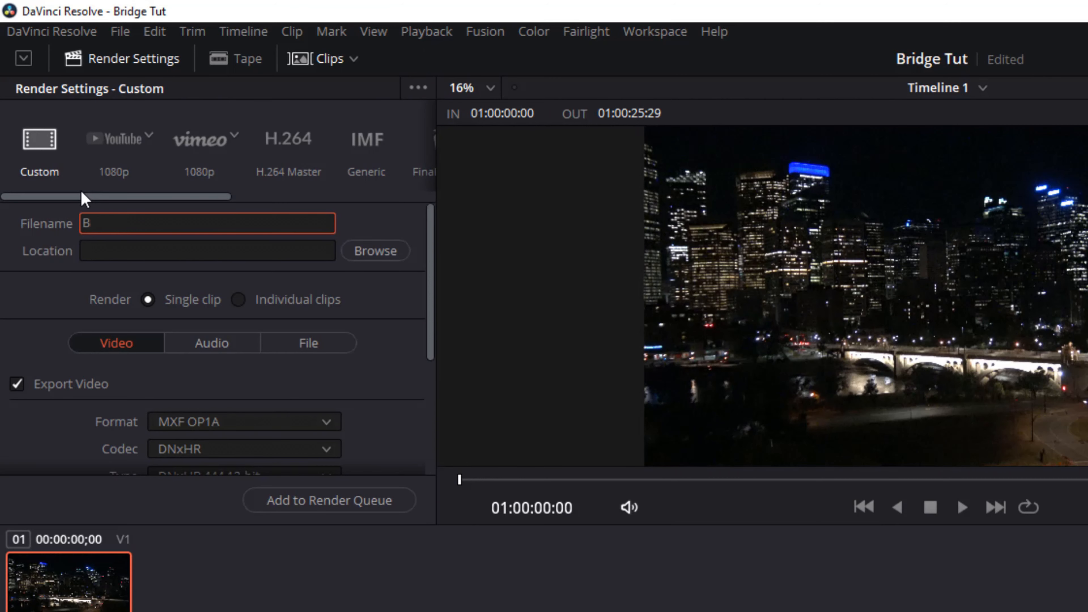
text(ride S)
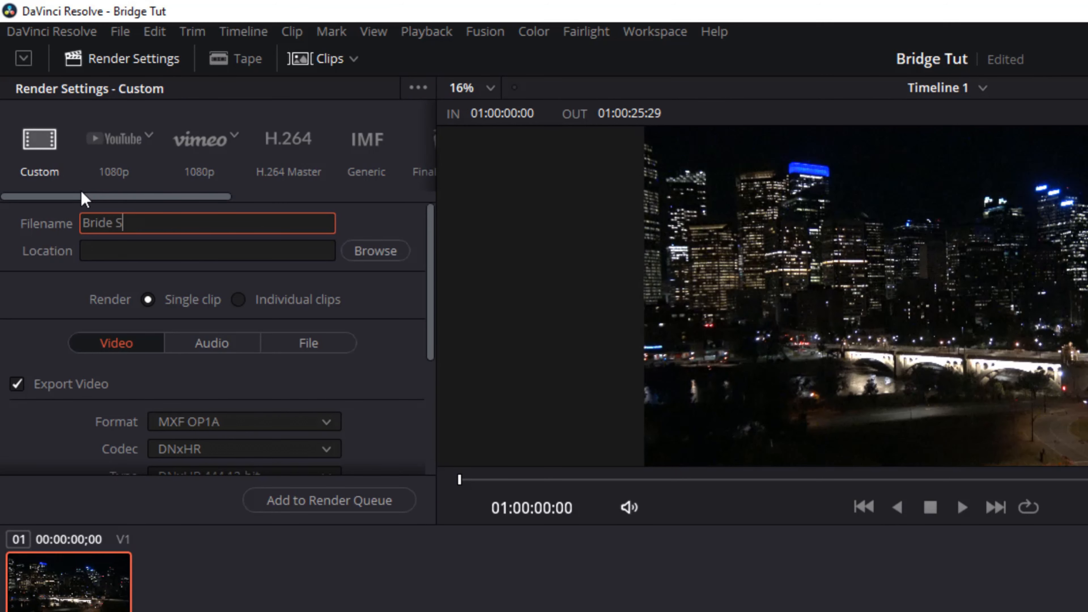
text(table)
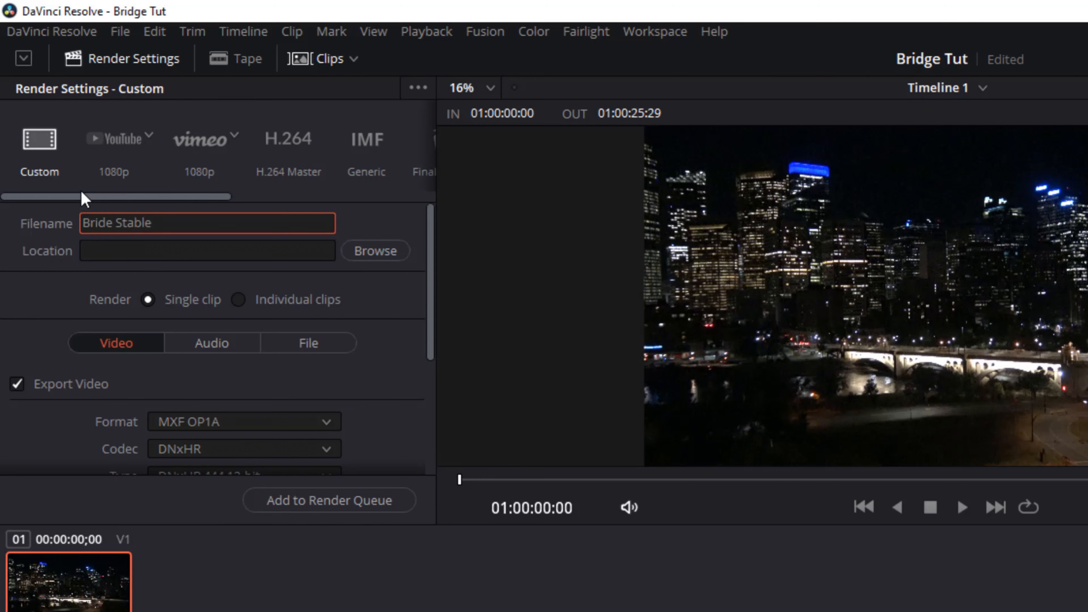
text(Dav)
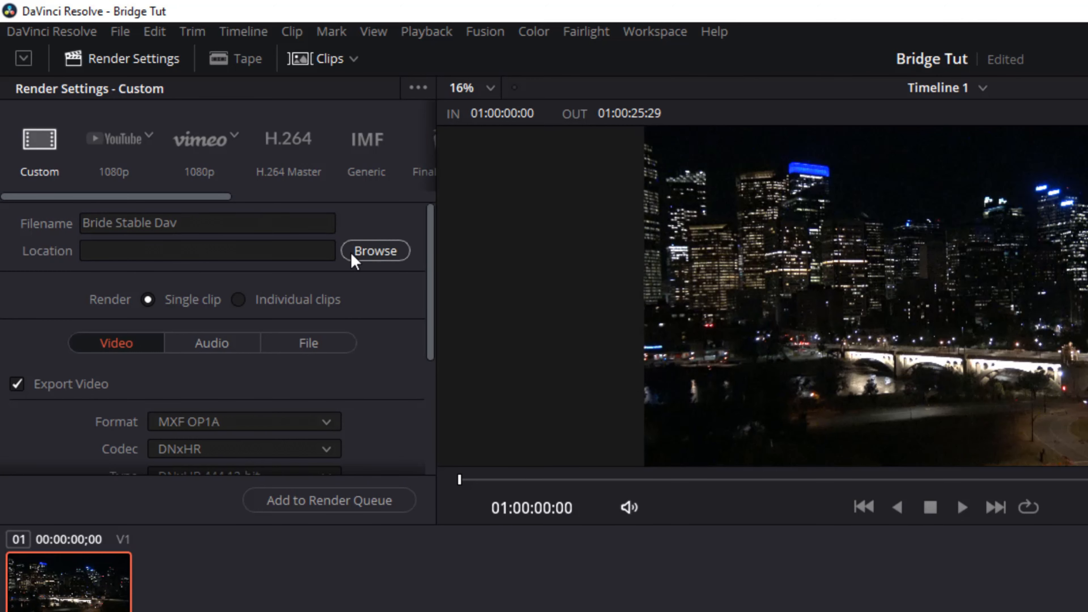
Step: Save the render to the D:\DaVinci Videos folder
click(375, 250)
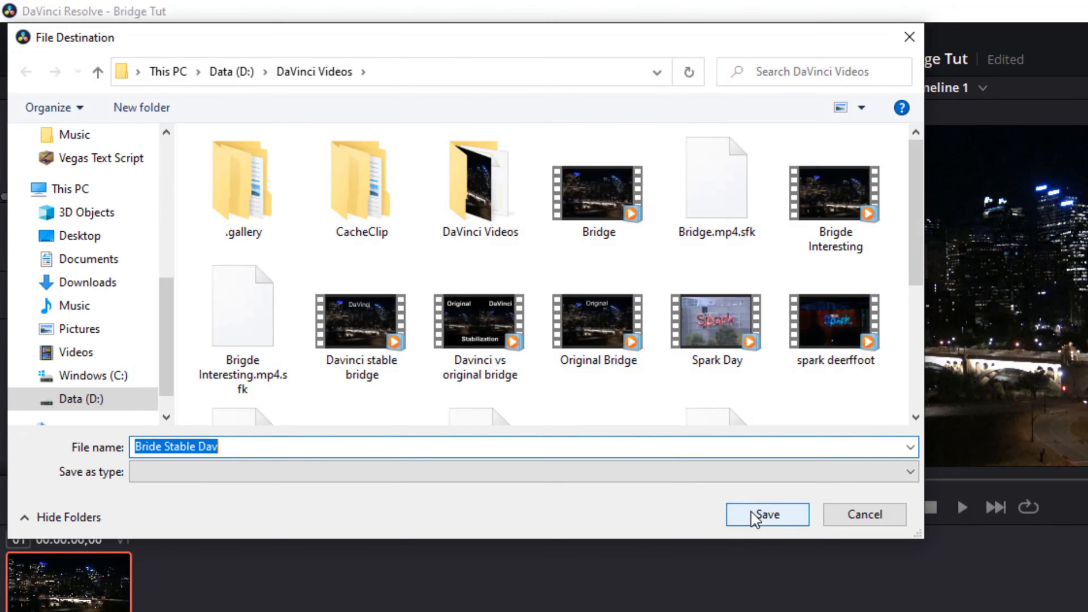
click(766, 514)
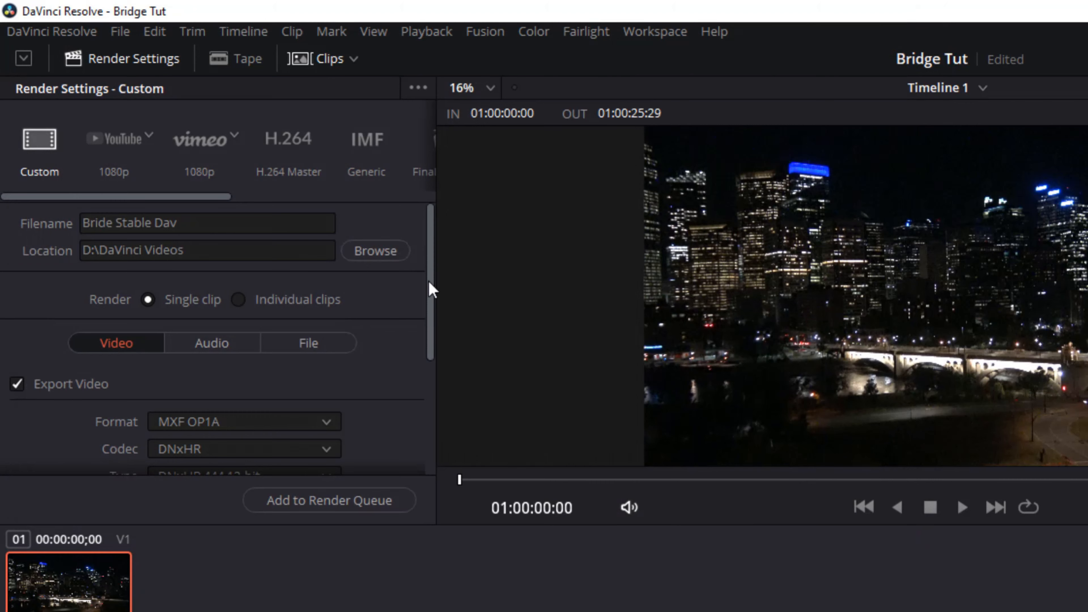
Step: Set format to MP4 with H.264 at 3840x2160, queue Bride Stable Dav.mp4 and start the render
scroll(down, 3)
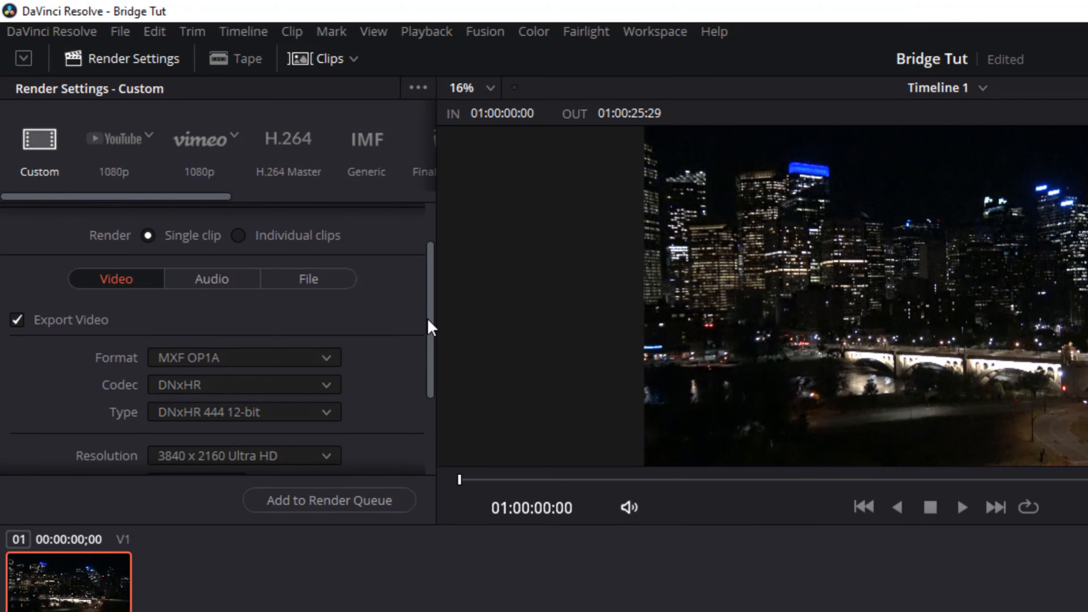
click(243, 358)
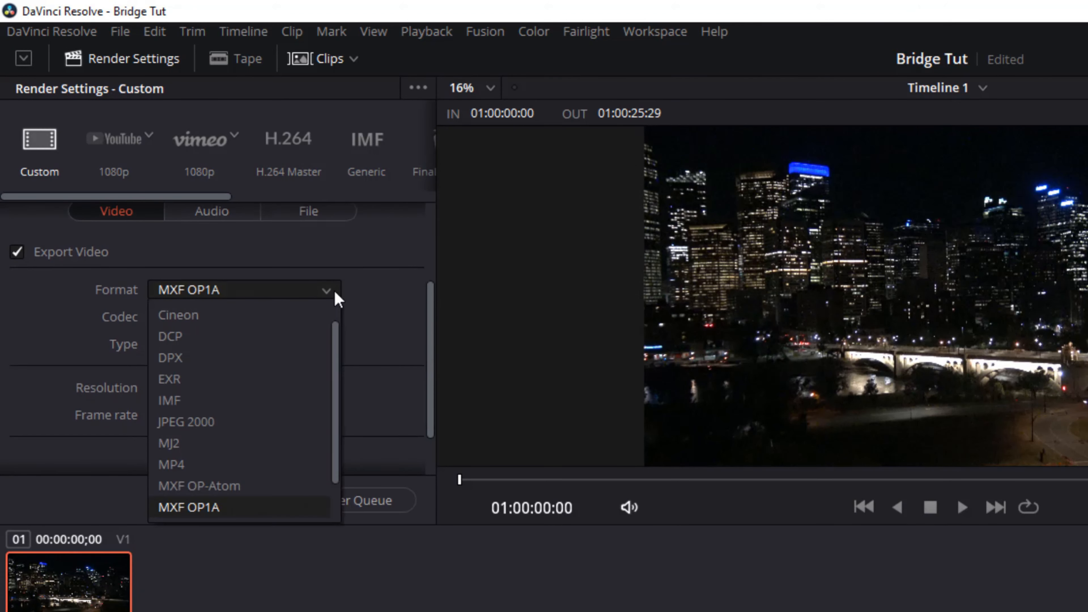
mouse_move(290, 464)
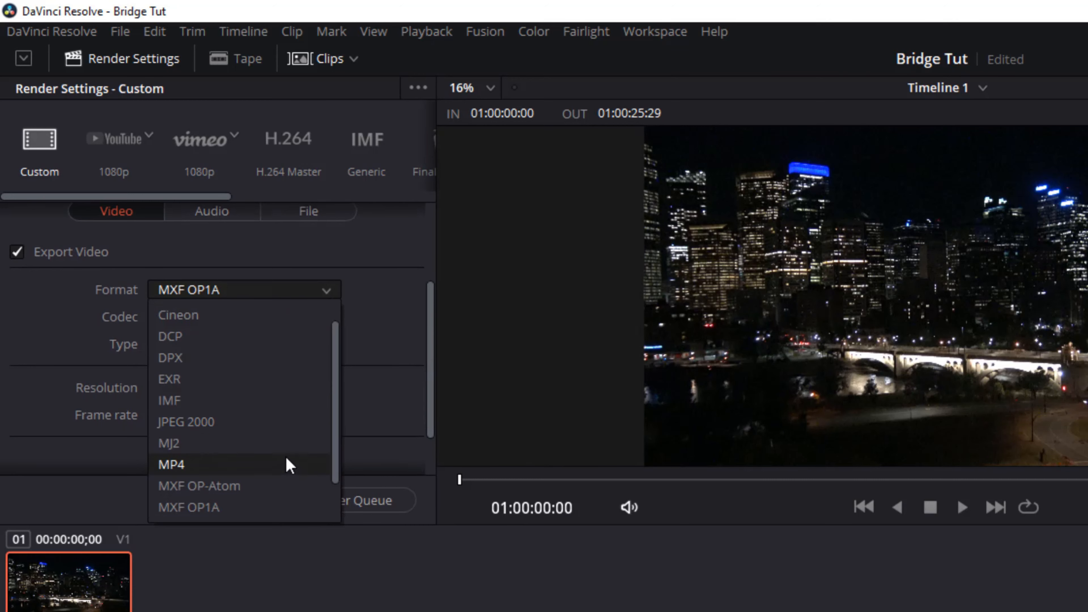
click(171, 464)
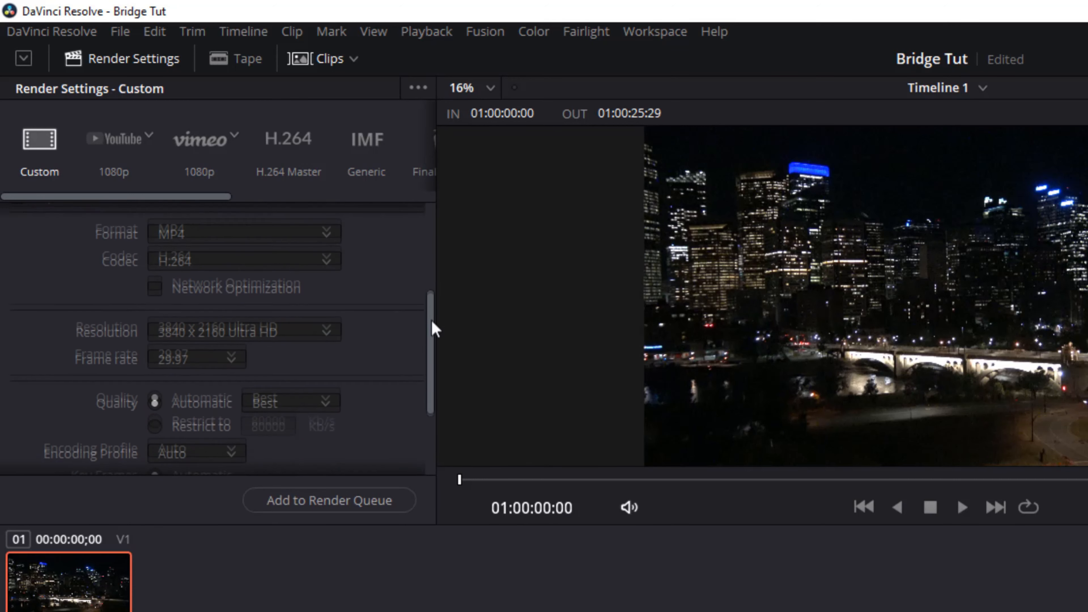
scroll(down, 3)
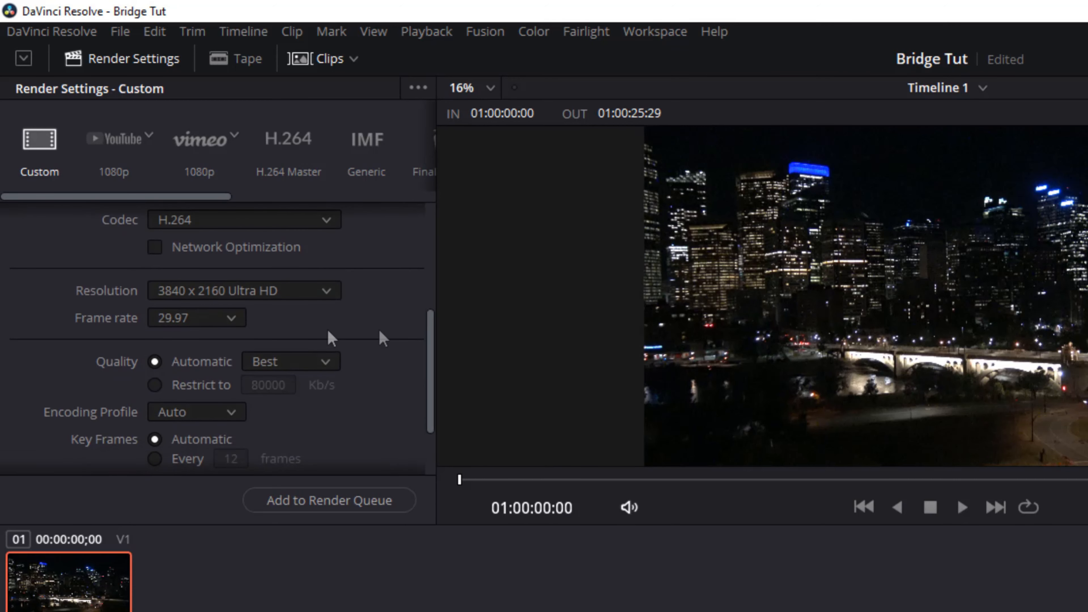
scroll(down, 3)
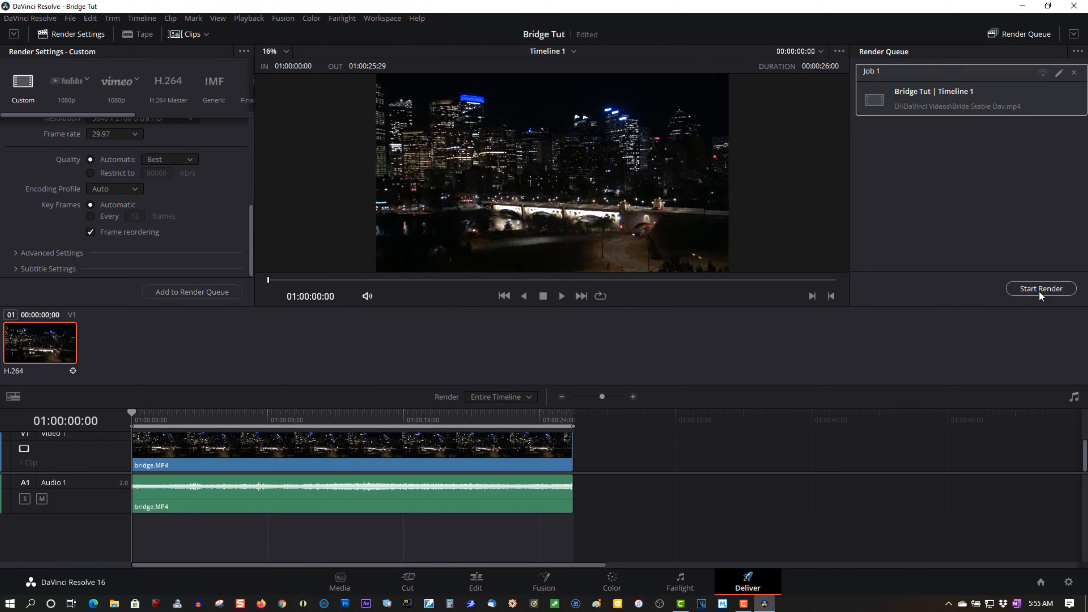
click(1040, 288)
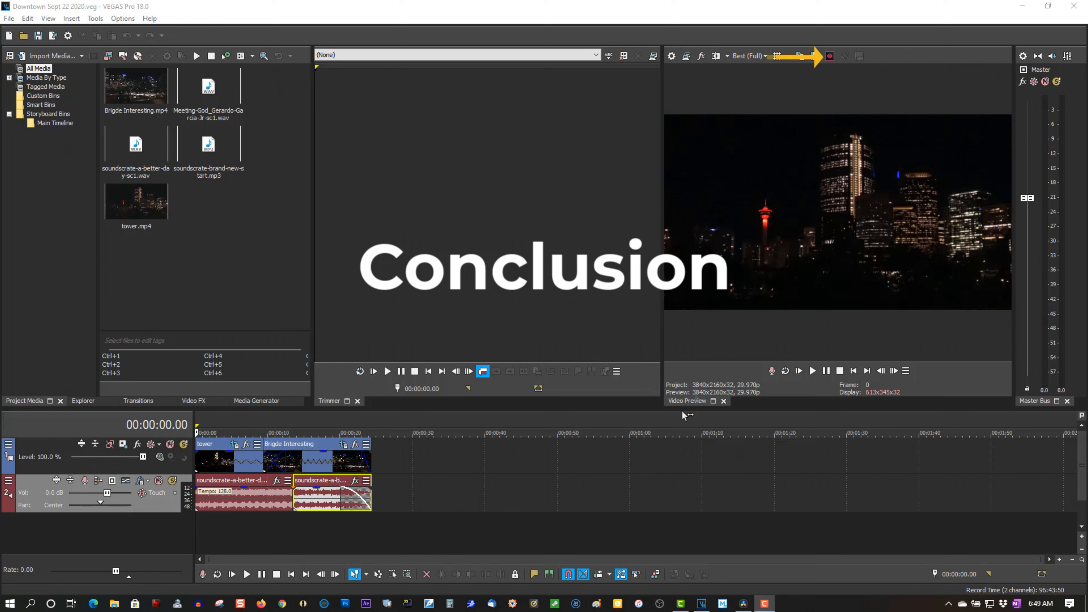
mouse_move(829, 58)
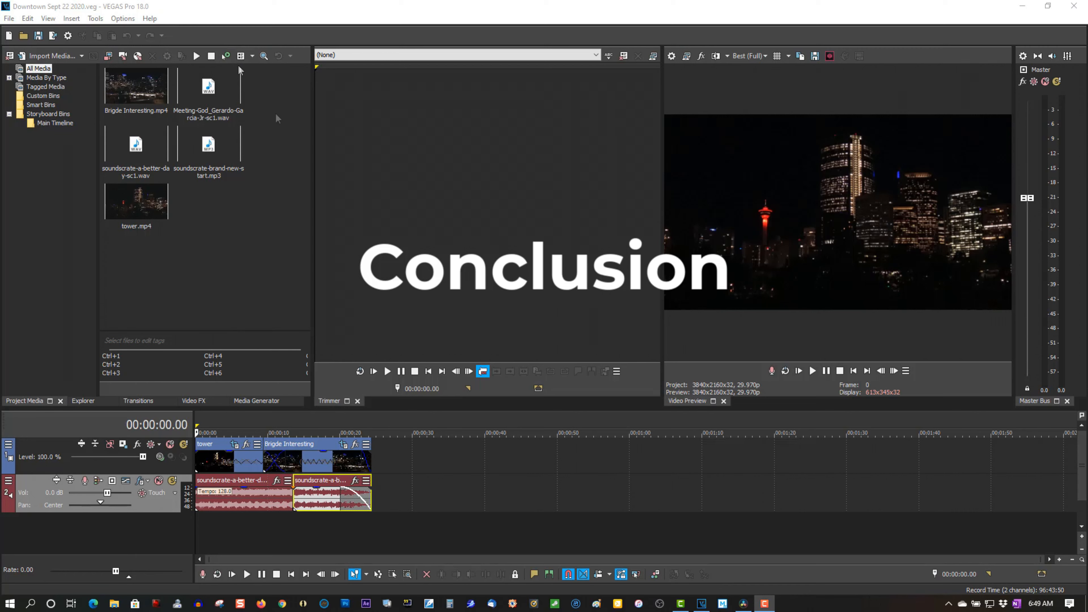
mouse_move(415, 216)
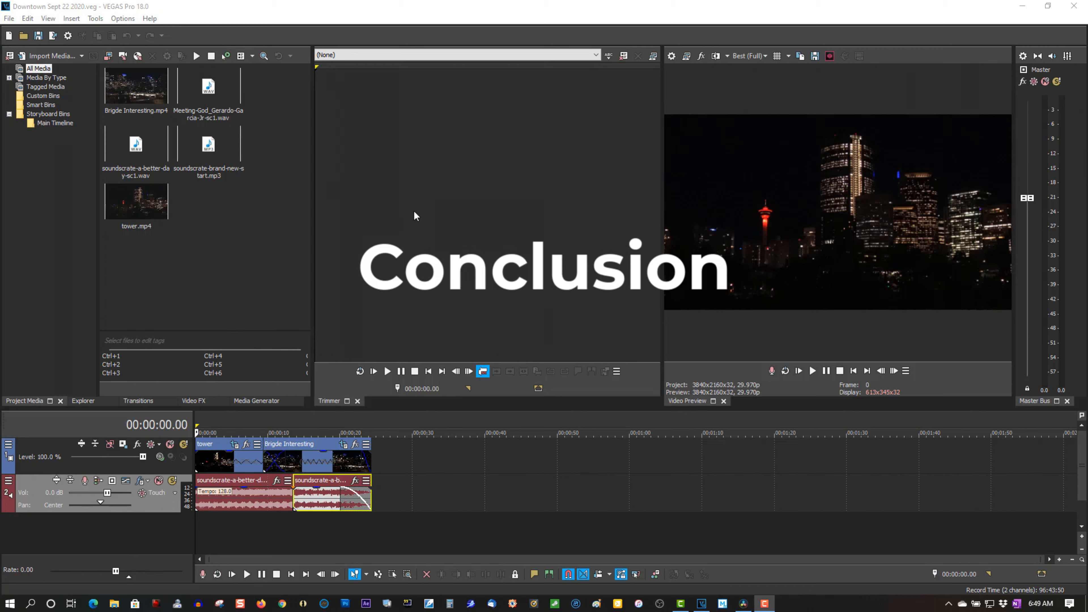